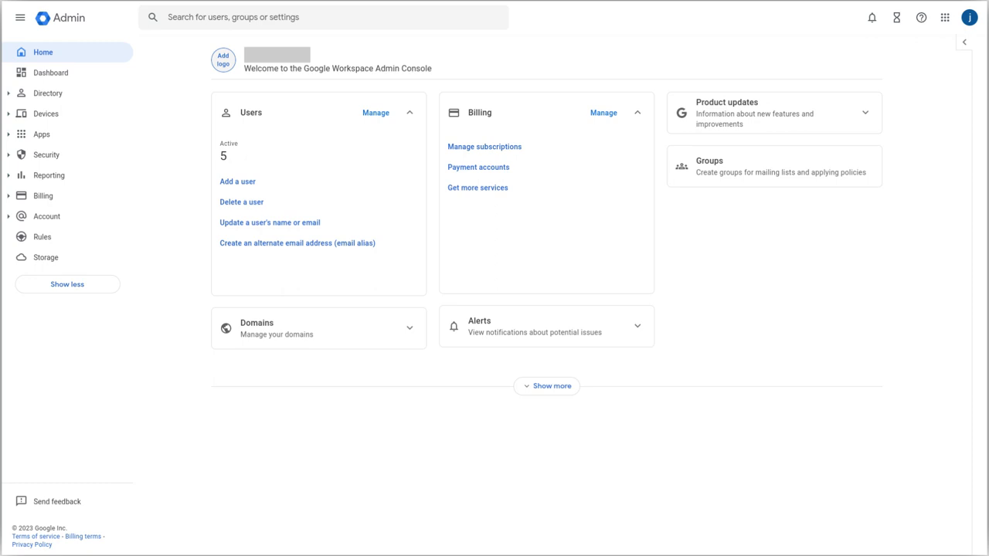
- Navigate from the main menu through Apps > Google Workspace to the Gmail settings page
{"action": "left_click", "coordinate": [41, 134]}
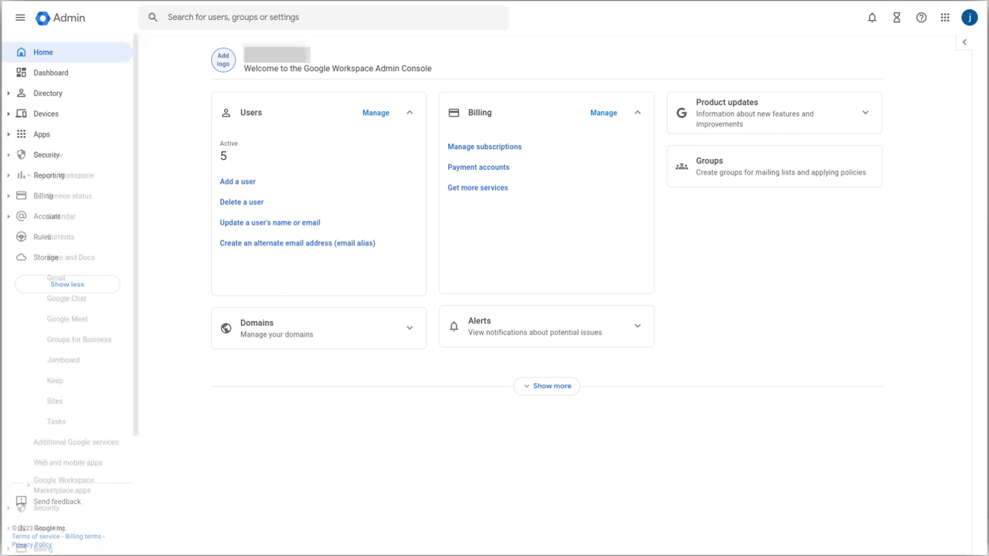
{"action": "left_click", "coordinate": [41, 134]}
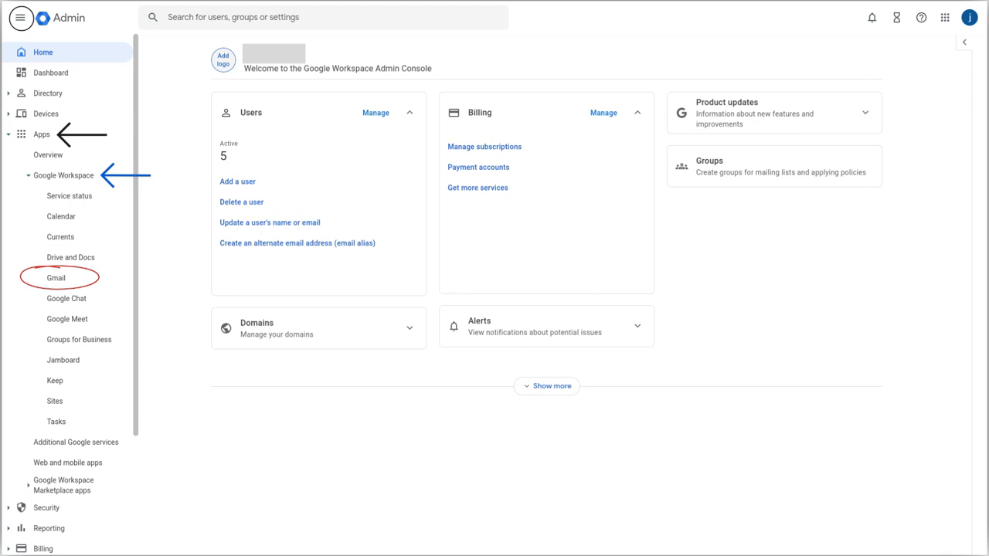
{"action": "left_click", "coordinate": [56, 278]}
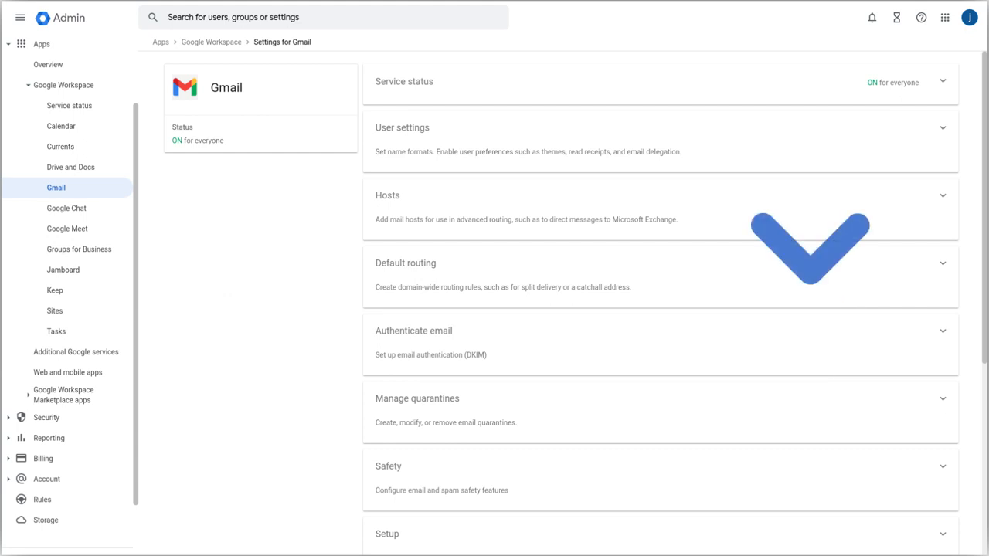
- Start configuring a new Routing setting named 'My catch-all address' under Gmail routing
{"action": "scroll", "scroll_direction": "down", "scroll_amount": 3}
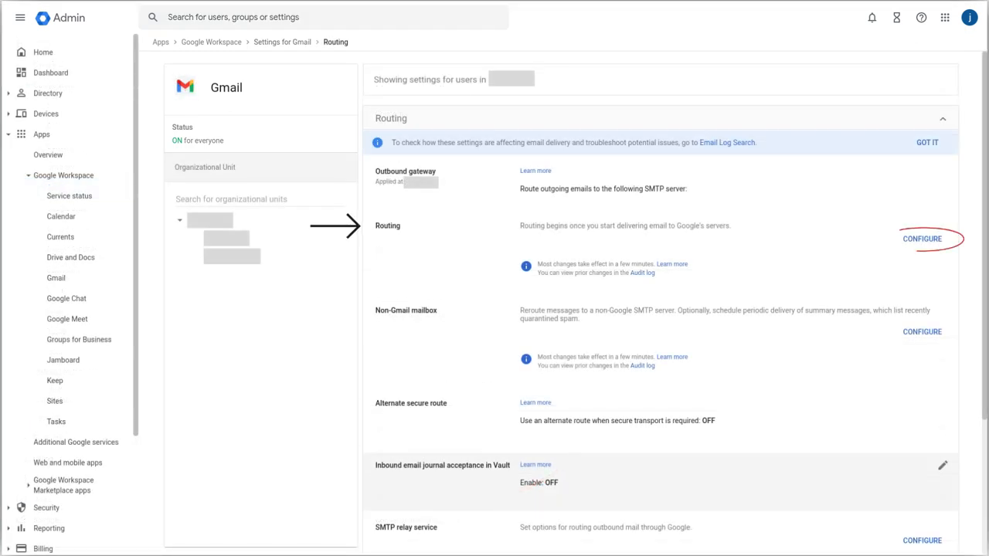
{"action": "left_click", "coordinate": [922, 238]}
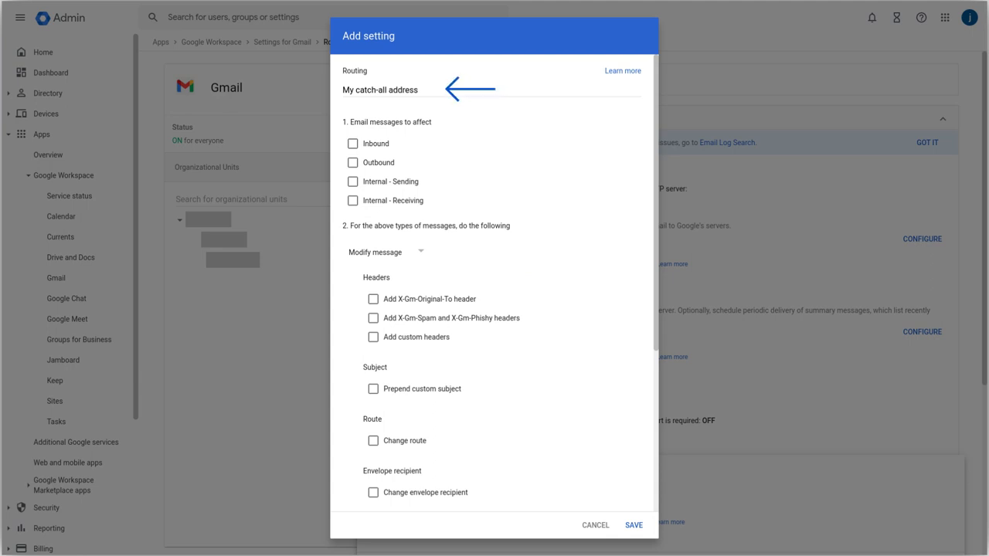
- Make the 'My catch-all address' rule affect Inbound messages and reach the action choices
{"action": "left_click", "coordinate": [353, 144]}
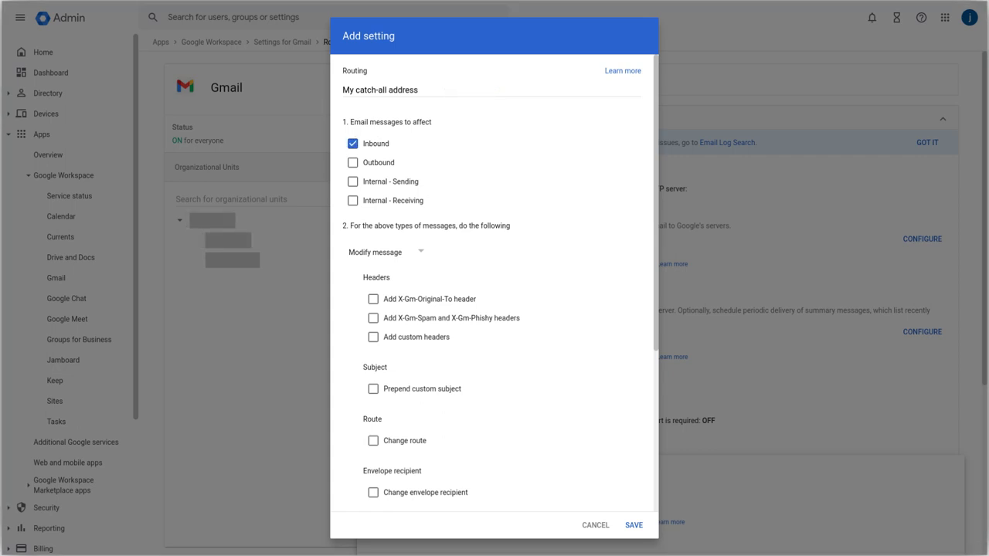
{"action": "mouse_move", "coordinate": [343, 151]}
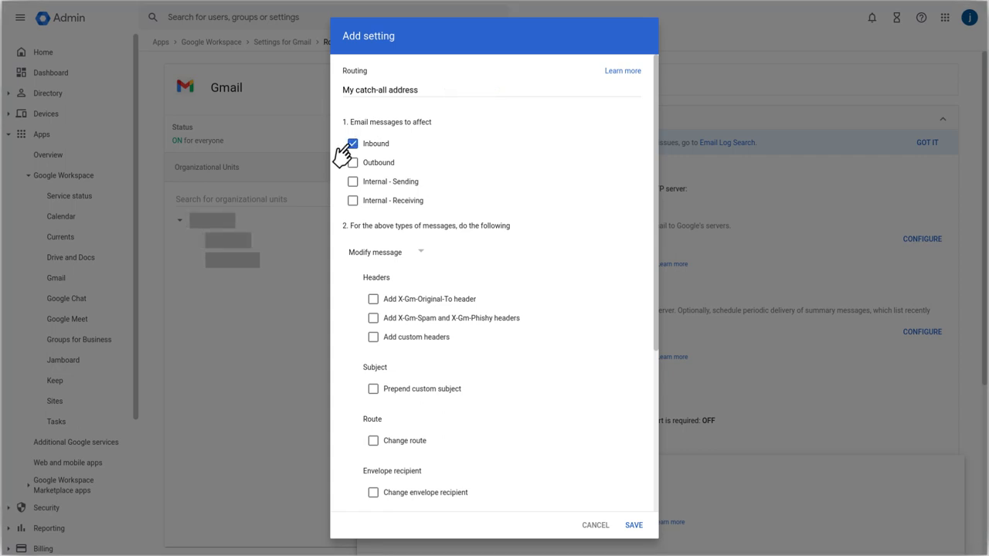
{"action": "left_click", "coordinate": [384, 251]}
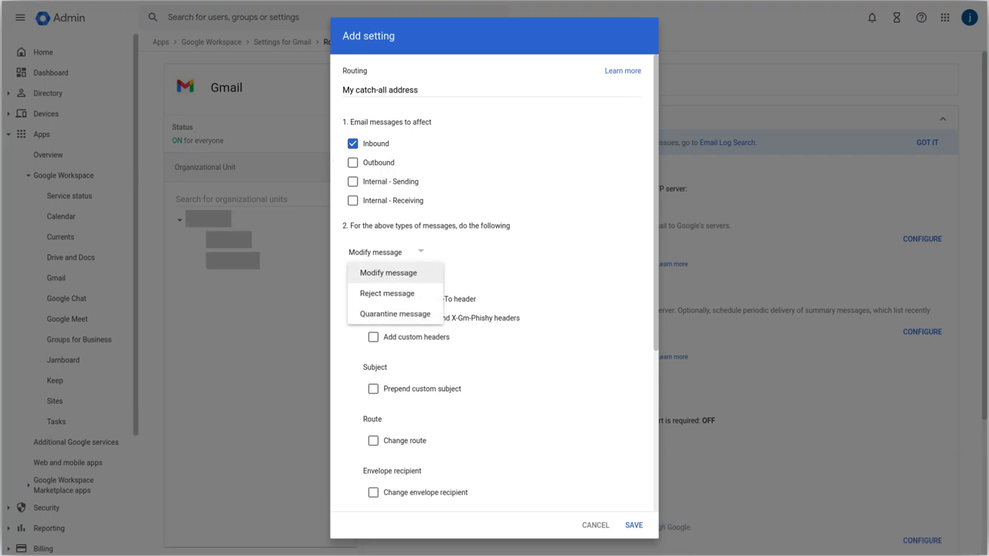
{"action": "mouse_move", "coordinate": [389, 273]}
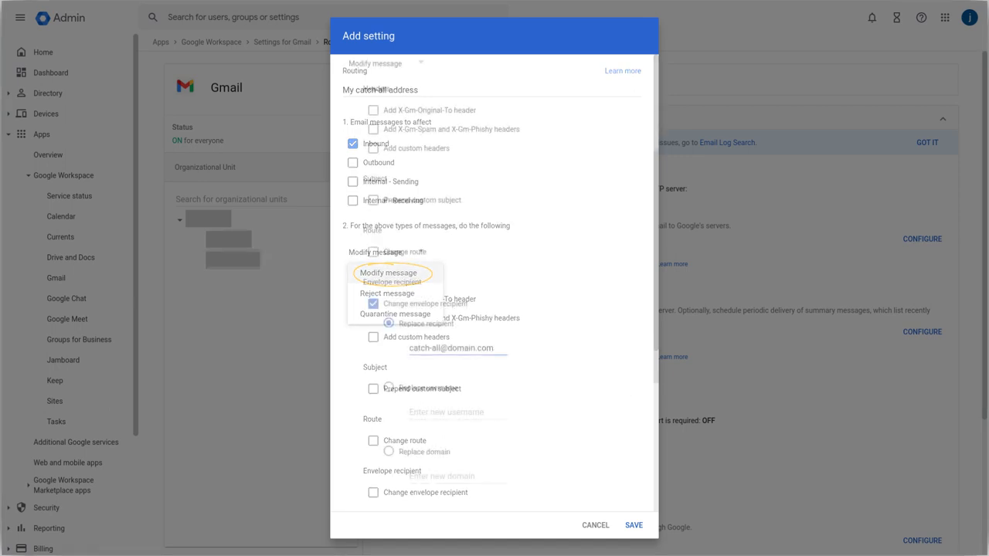
{"action": "left_click", "coordinate": [389, 273]}
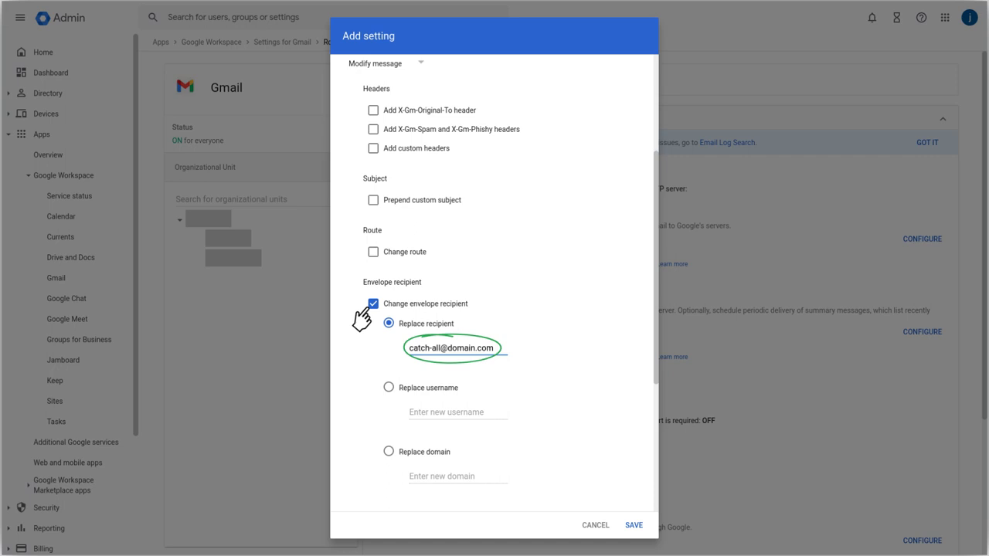
{"action": "scroll", "scroll_direction": "down", "scroll_amount": 3}
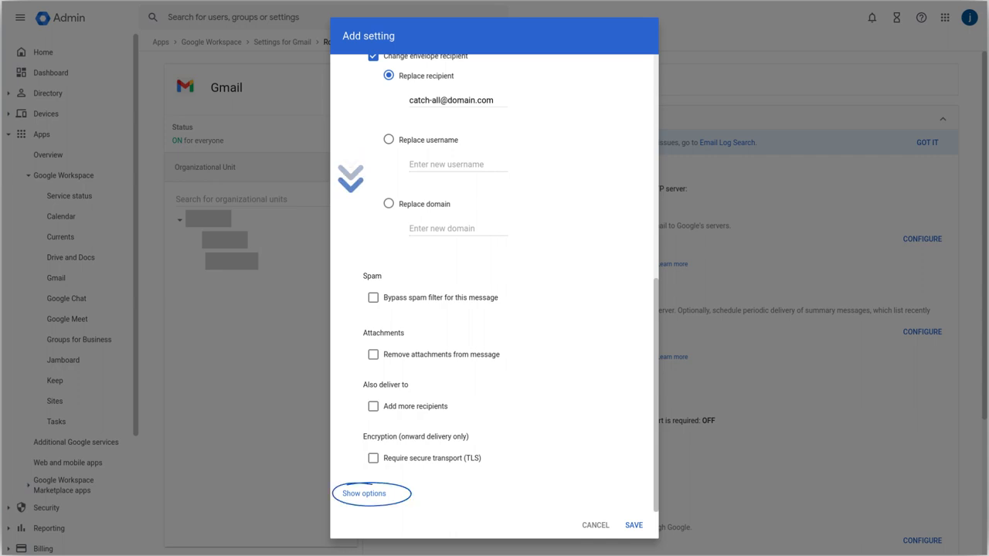
- Limit the rule to Unrecognized / Catch-all addresses and save it to the Routing list
{"action": "left_click", "coordinate": [363, 493]}
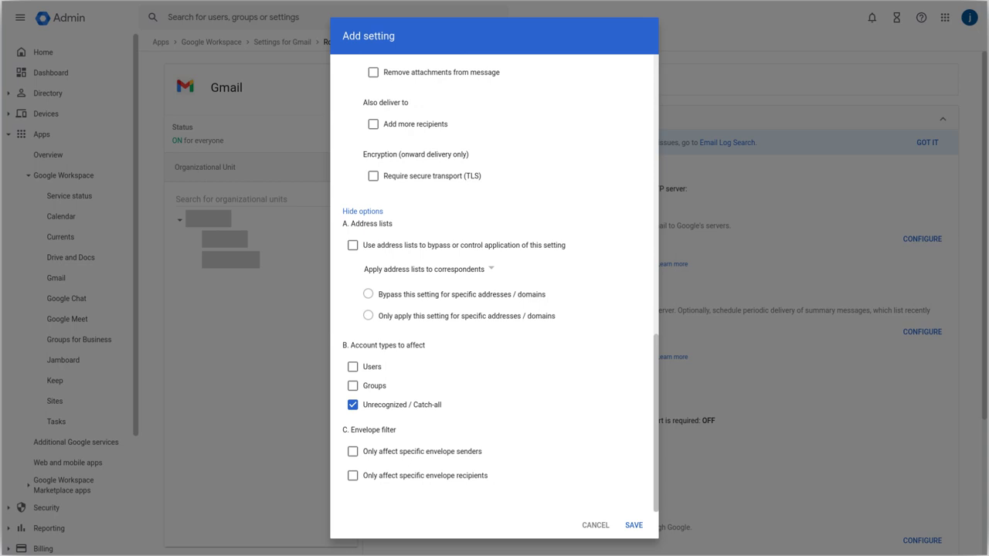
{"action": "left_click", "coordinate": [633, 525]}
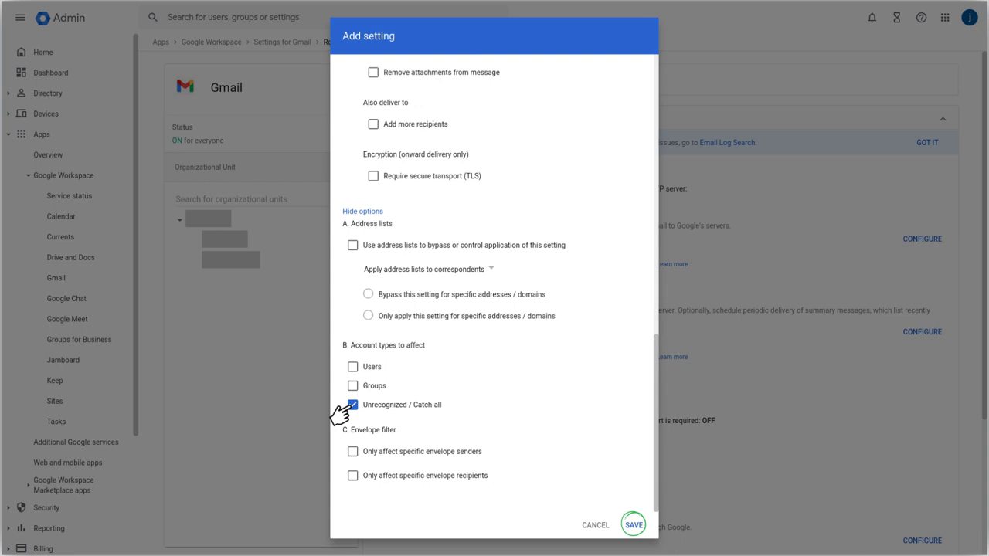
{"action": "left_click", "coordinate": [633, 525]}
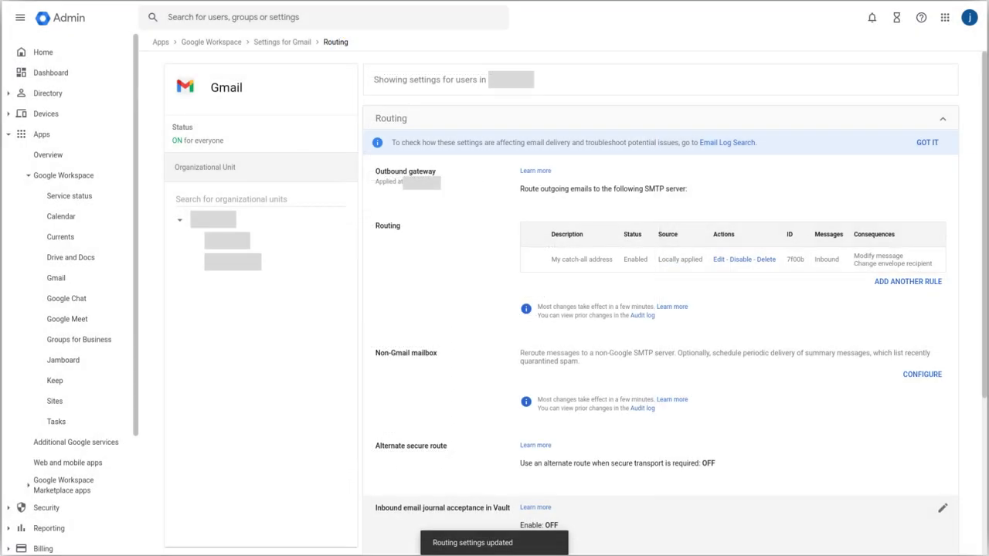